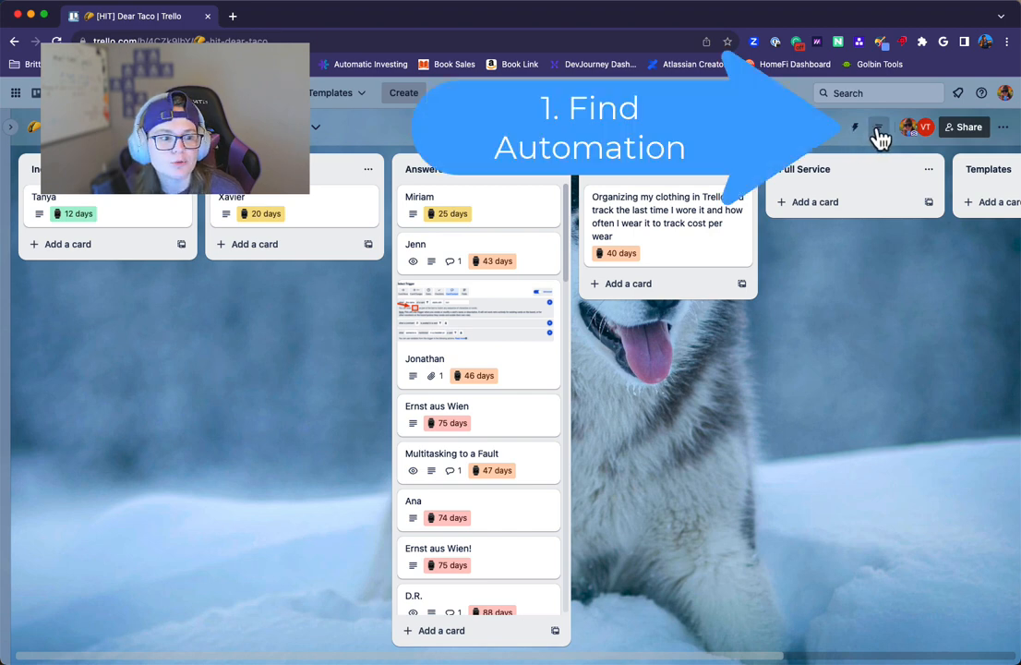
{"action": "mouse_move", "coordinate": [849, 139]}
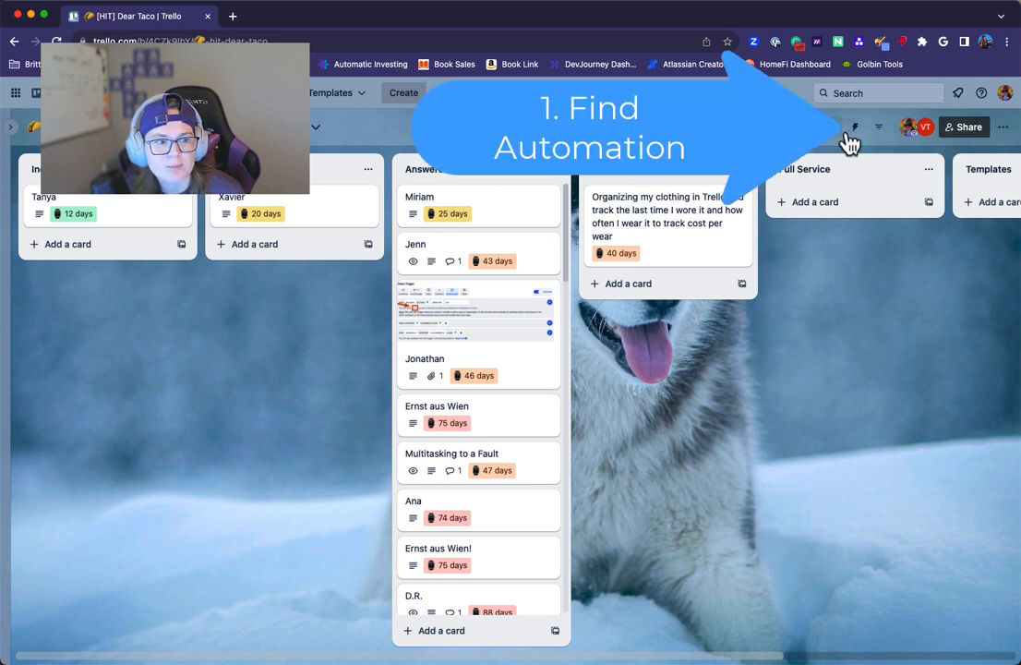
{"action": "mouse_move", "coordinate": [854, 127]}
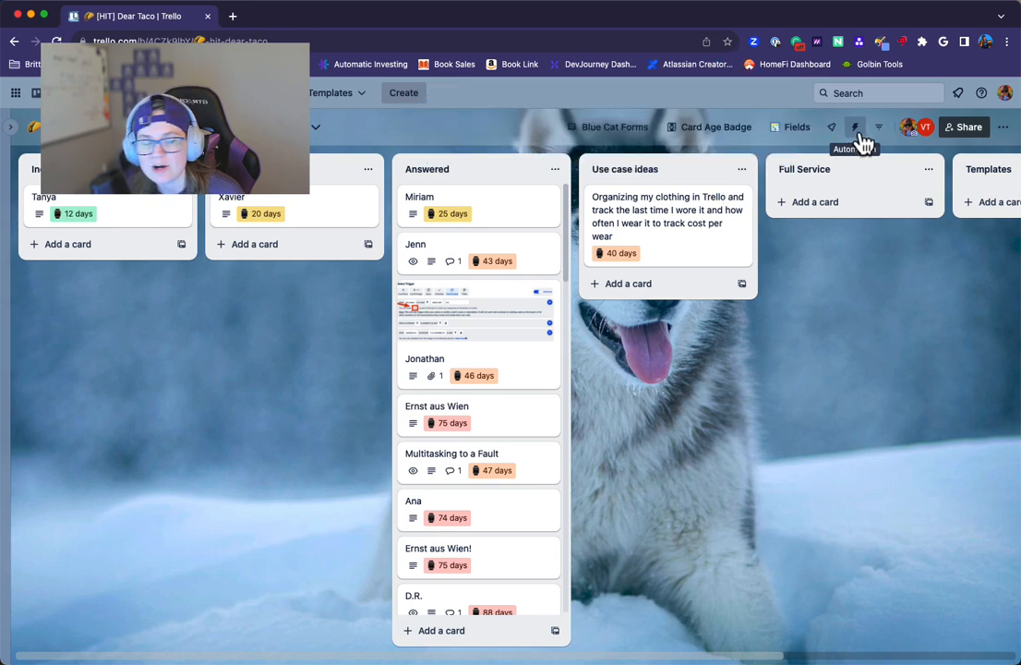
Go to the board's automation Rules page from the board header
{"action": "left_click", "coordinate": [856, 125]}
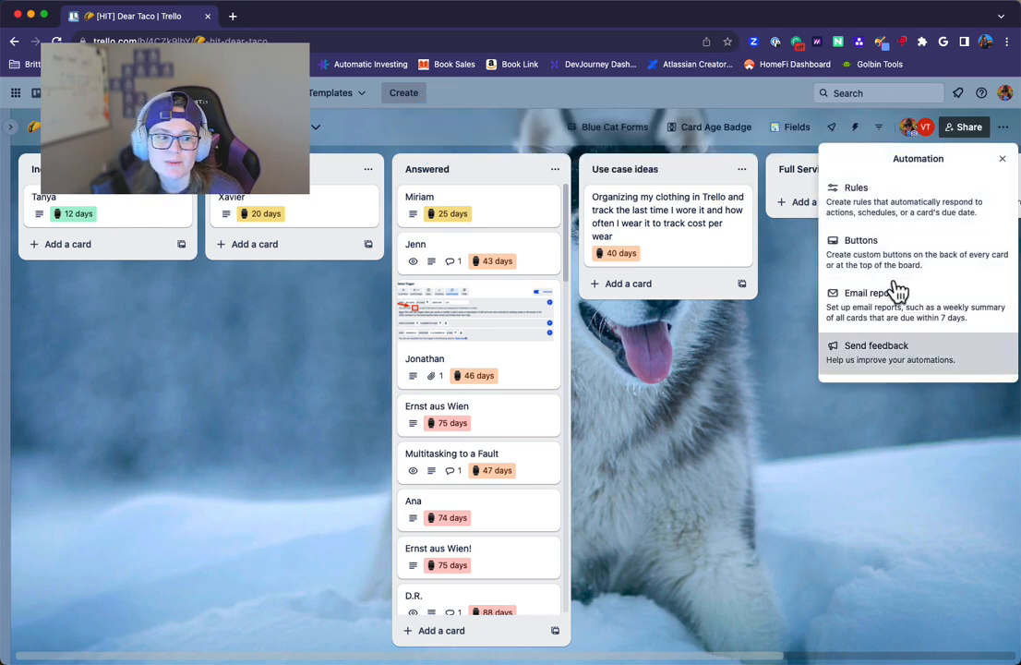
{"action": "mouse_move", "coordinate": [890, 251]}
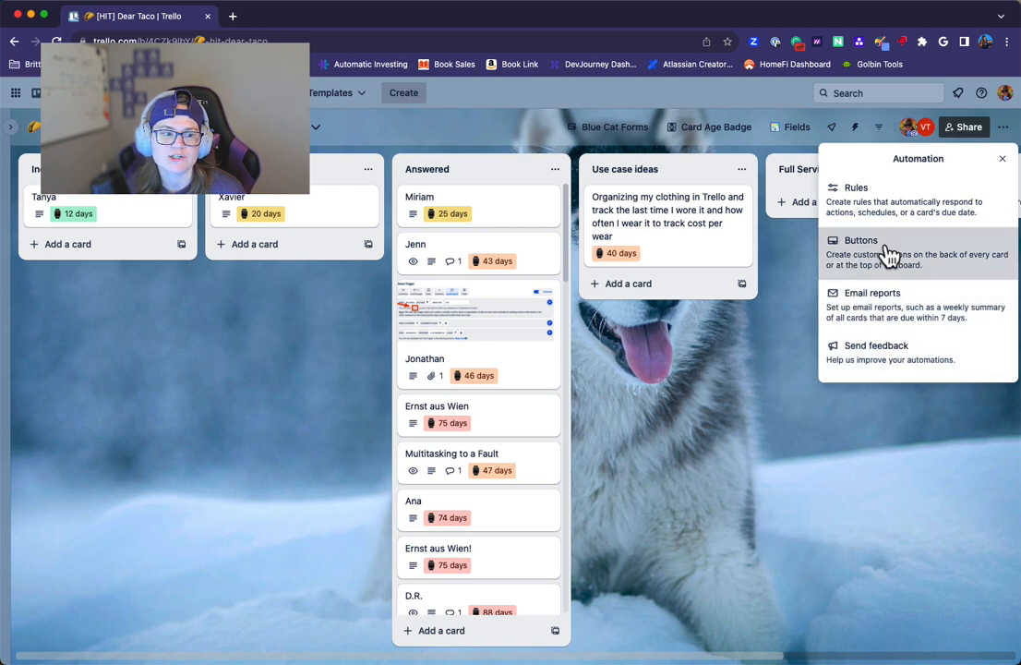
{"action": "left_click", "coordinate": [861, 240]}
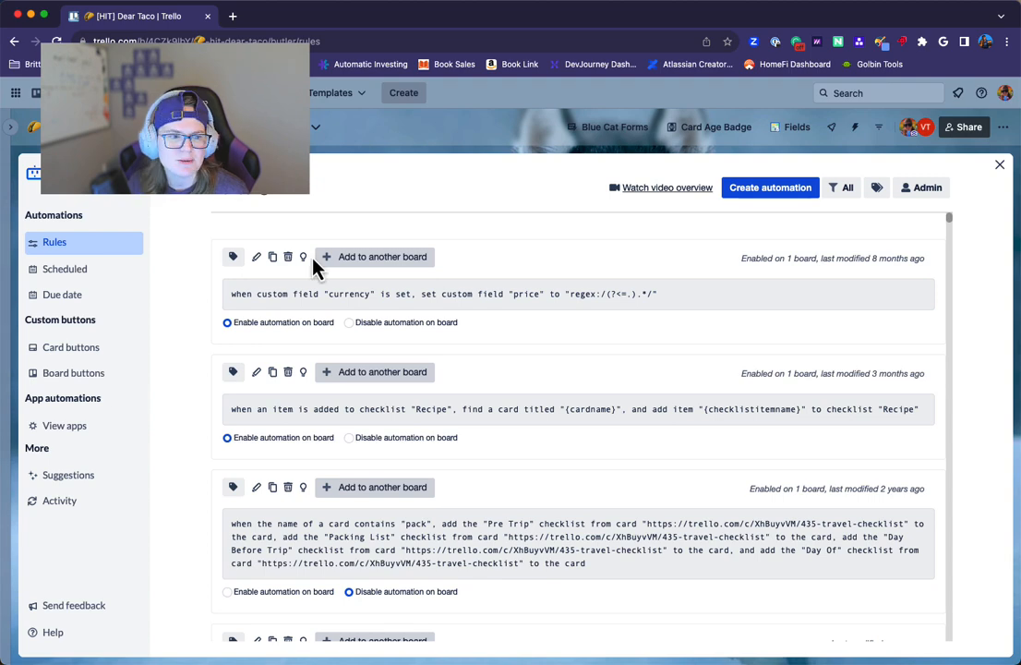
{"action": "left_click", "coordinate": [769, 188]}
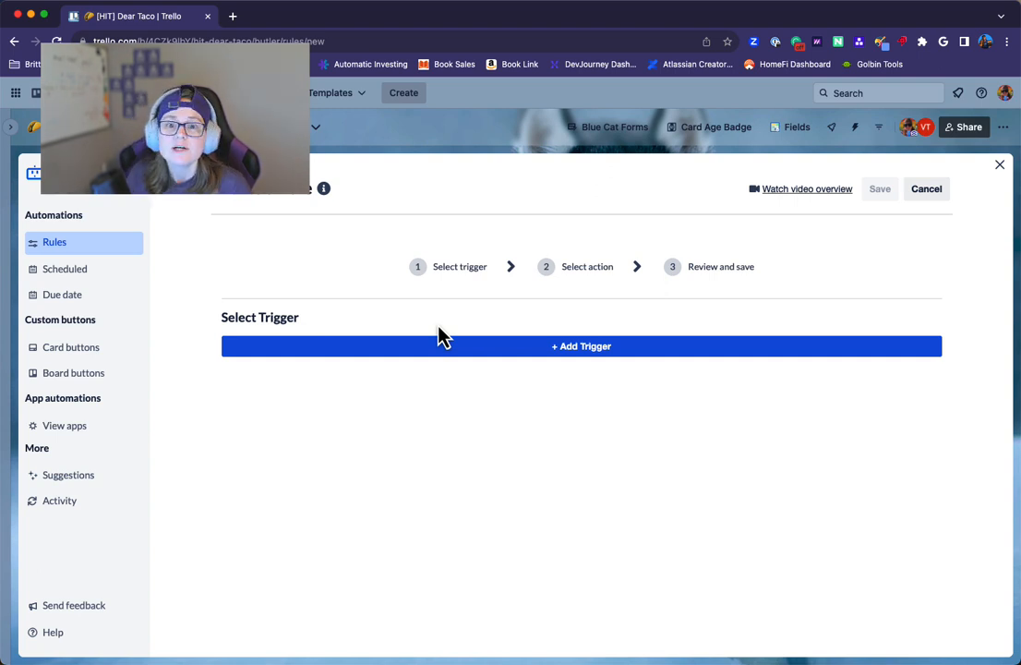
{"action": "mouse_move", "coordinate": [427, 352]}
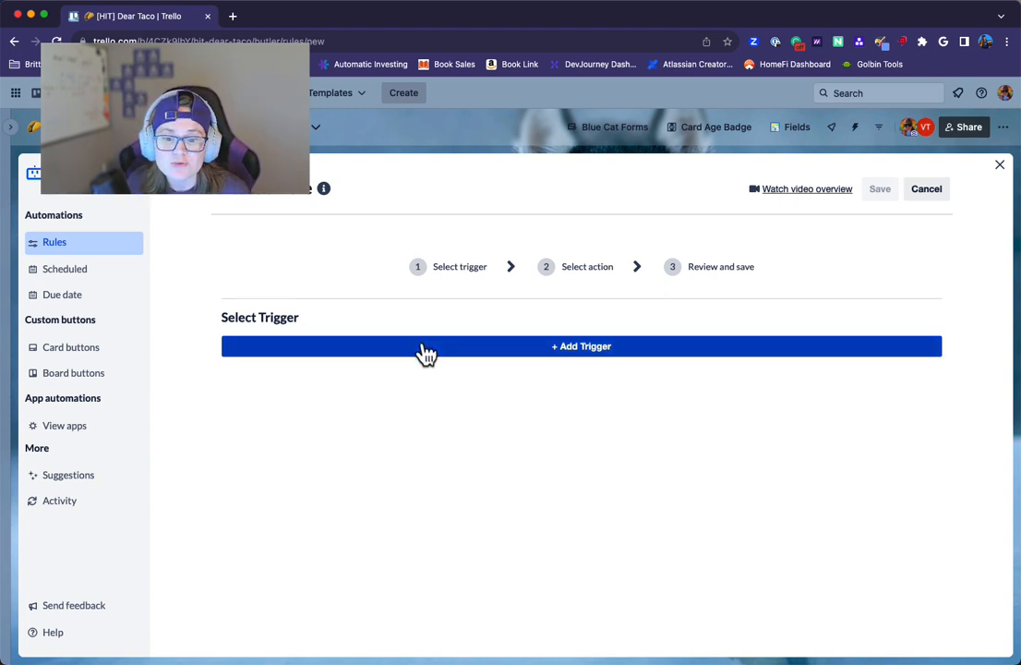
{"action": "left_click", "coordinate": [580, 348]}
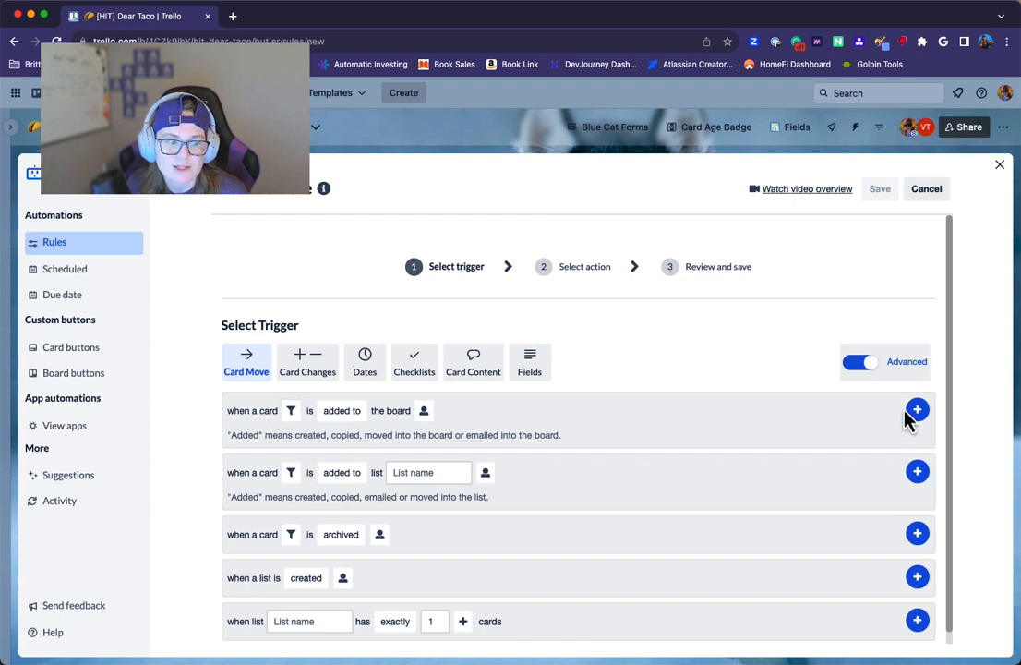
{"action": "left_click", "coordinate": [916, 410]}
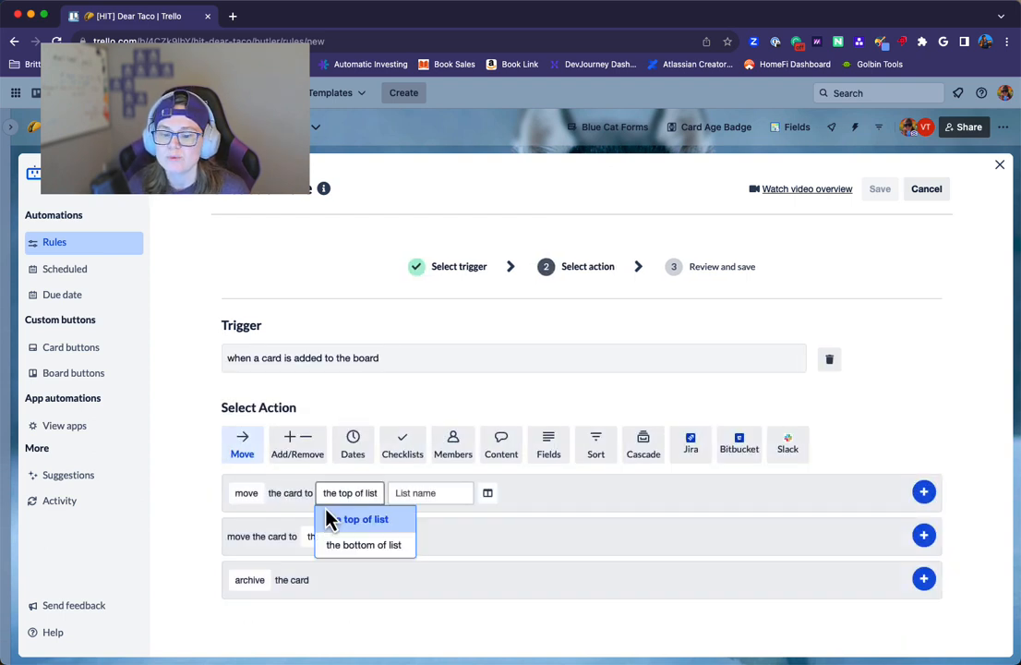
{"action": "left_click", "coordinate": [403, 443]}
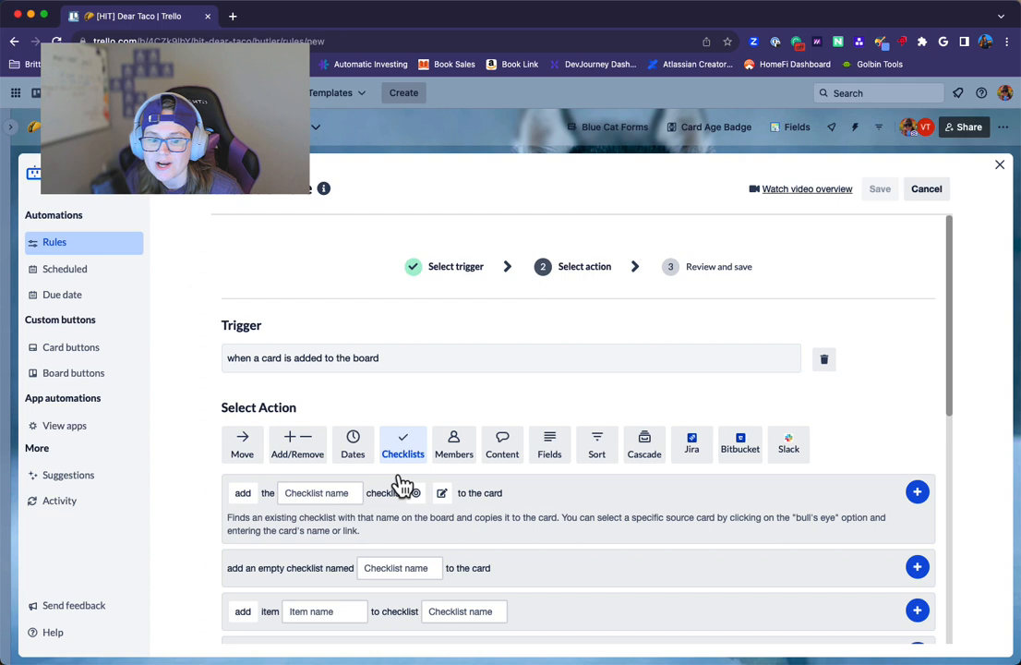
{"action": "left_click", "coordinate": [503, 443]}
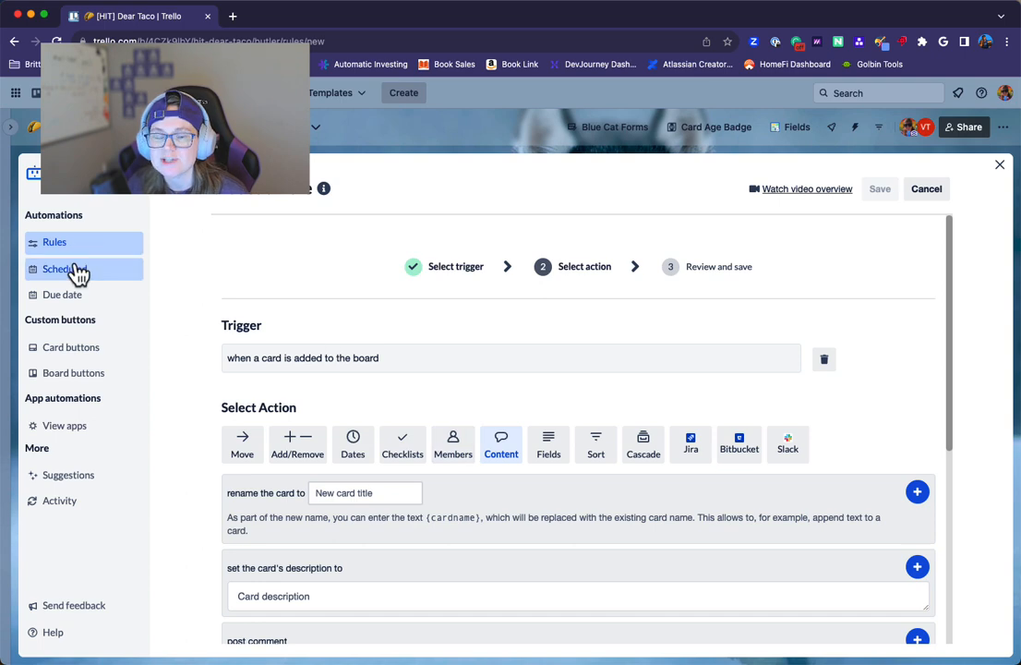
{"action": "left_click", "coordinate": [56, 242]}
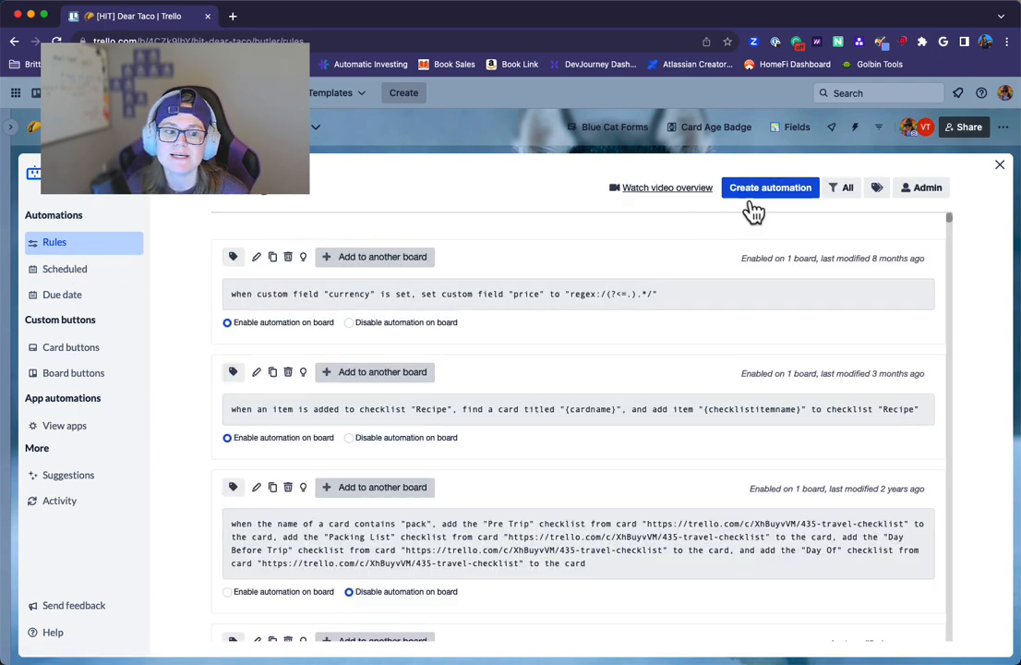
Start a new rule, browse the Checklists triggers, then view Scheduled automations
{"action": "left_click", "coordinate": [770, 189]}
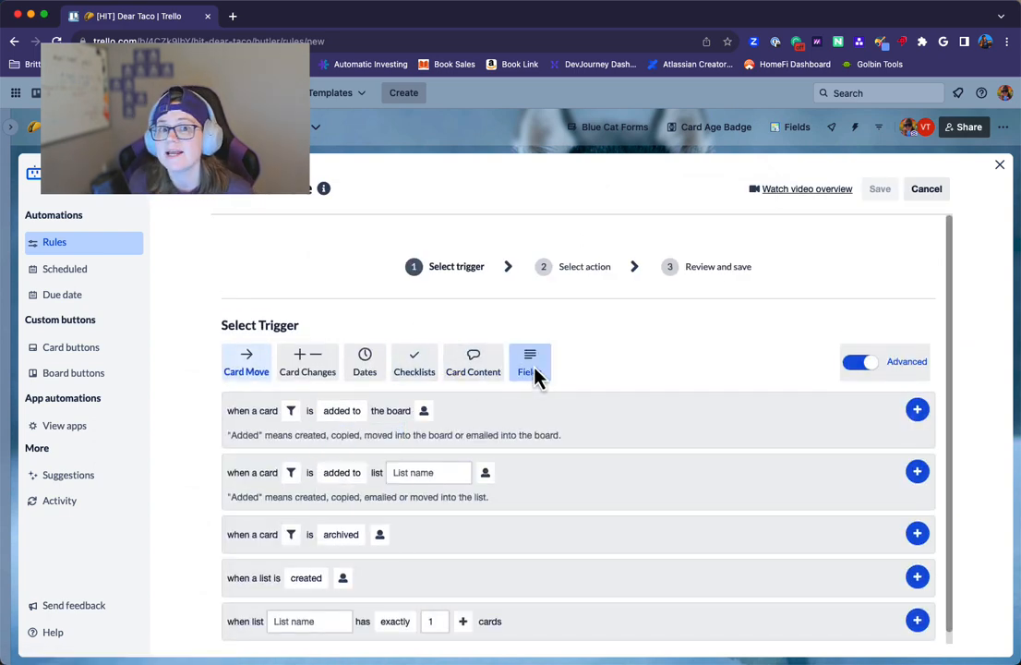
{"action": "left_click", "coordinate": [413, 362]}
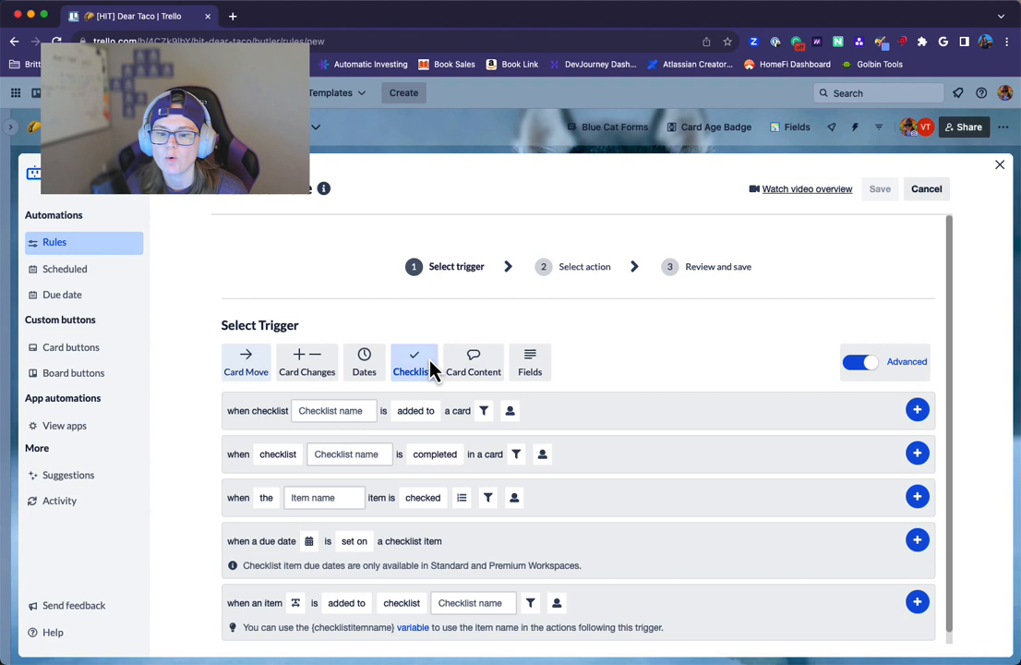
{"action": "mouse_move", "coordinate": [550, 355]}
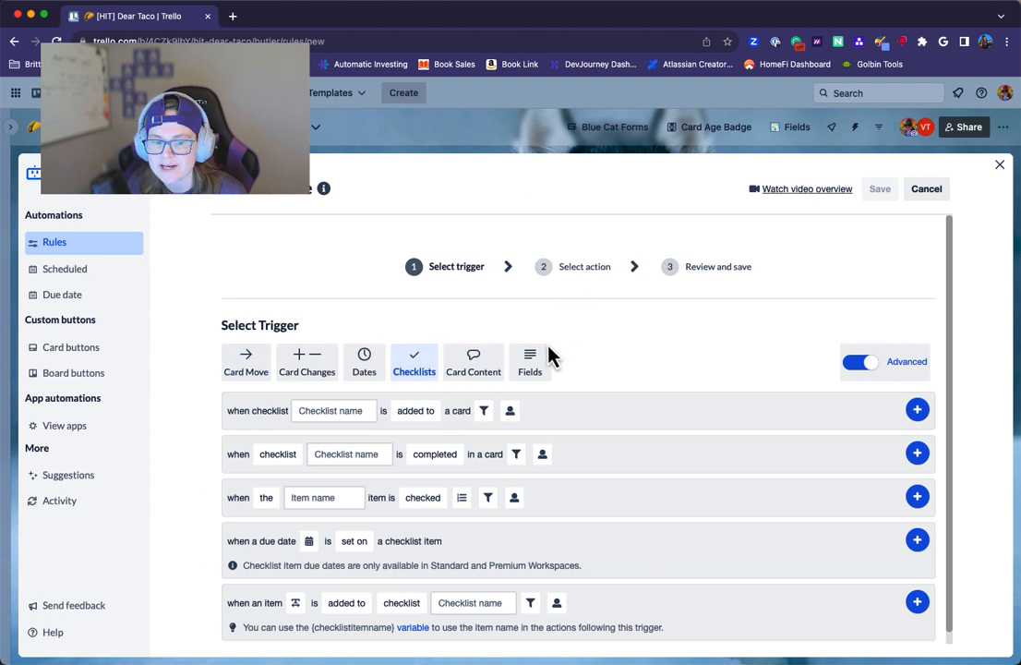
{"action": "mouse_move", "coordinate": [591, 342]}
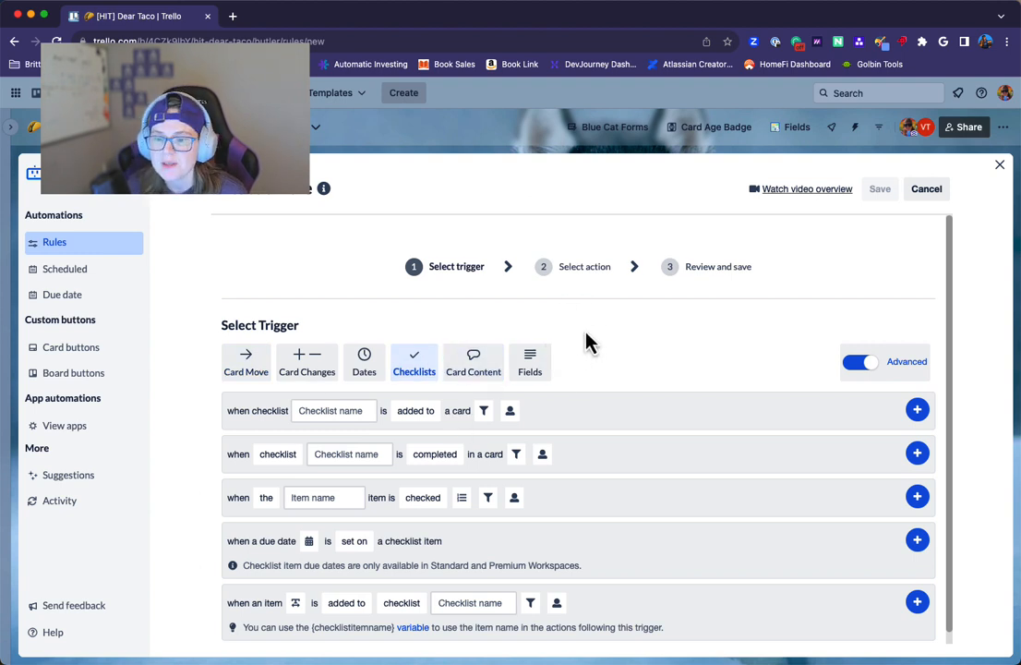
{"action": "left_click", "coordinate": [65, 269]}
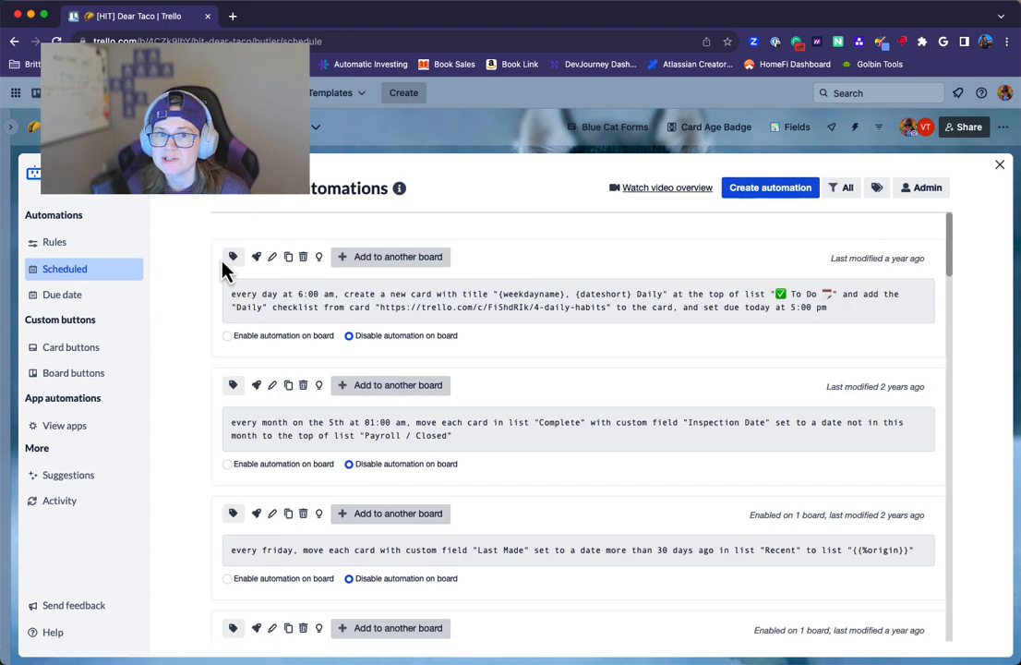
{"action": "mouse_move", "coordinate": [203, 268]}
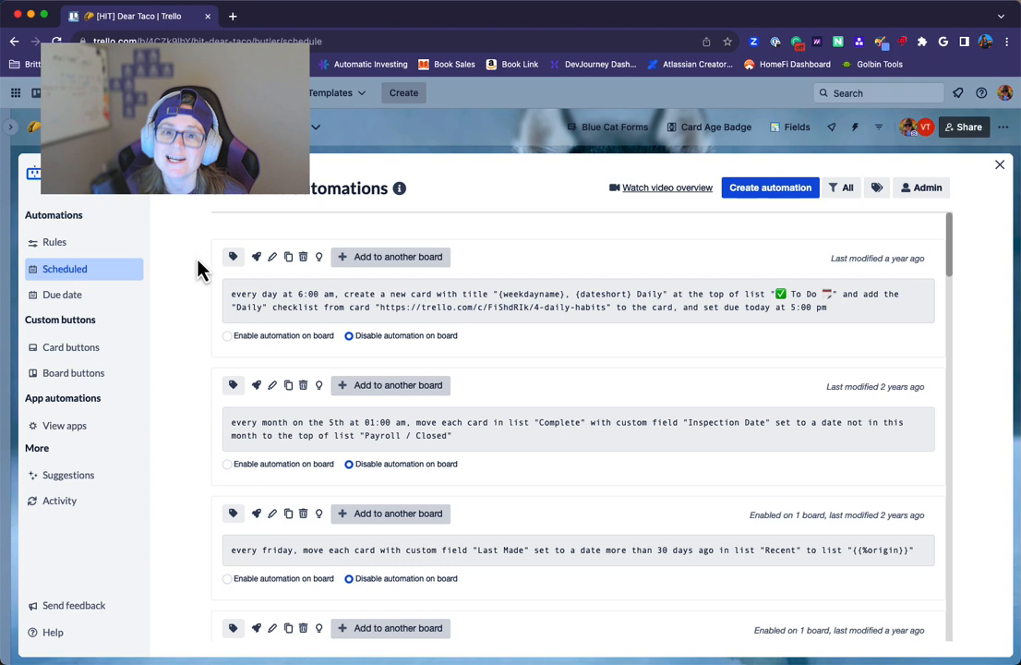
Review the due date automations and card buttons, then return to the Rules list
{"action": "left_click", "coordinate": [63, 294]}
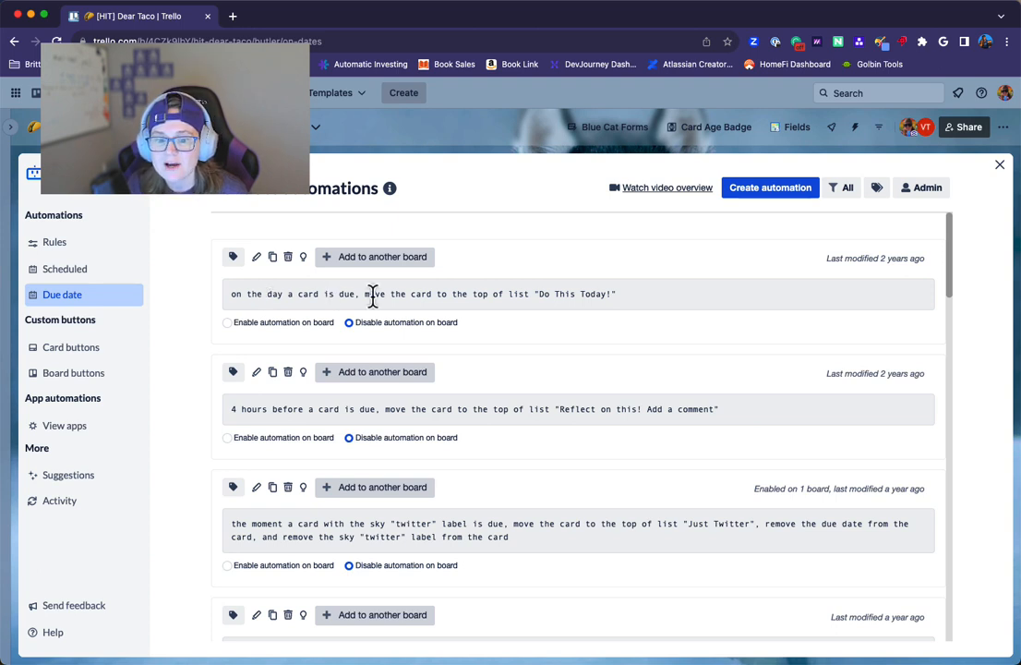
{"action": "mouse_move", "coordinate": [357, 410]}
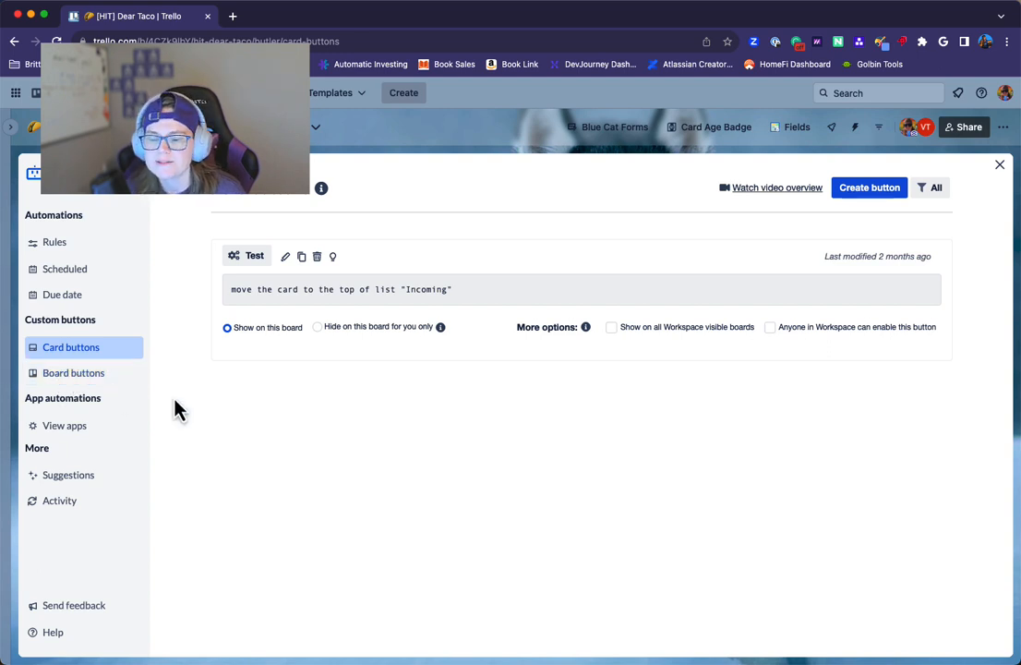
{"action": "mouse_move", "coordinate": [259, 438]}
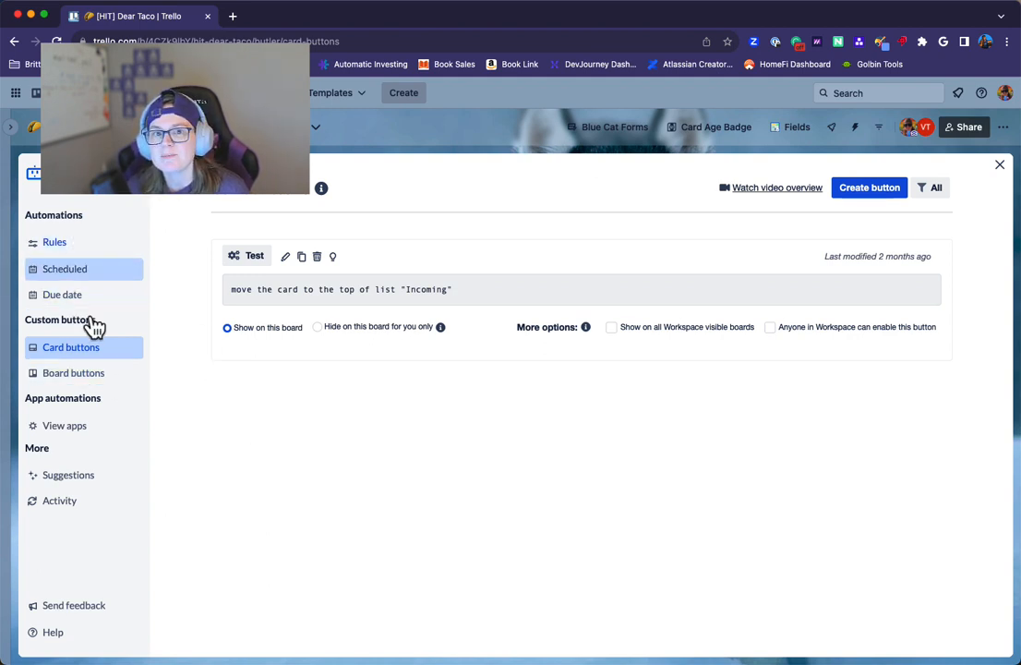
{"action": "left_click", "coordinate": [55, 242]}
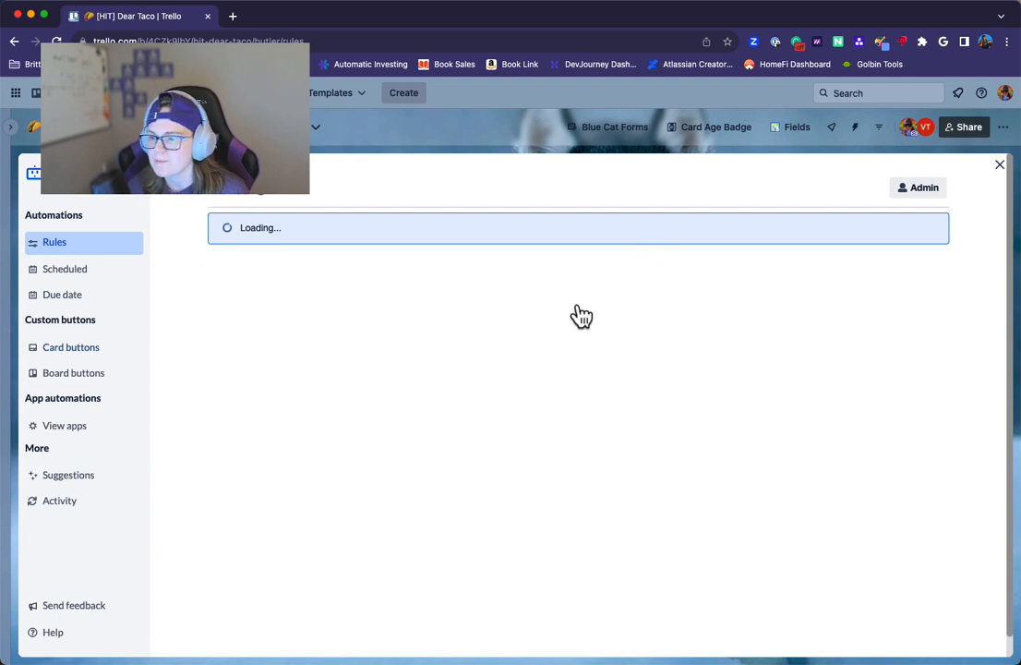
{"action": "mouse_move", "coordinate": [567, 419]}
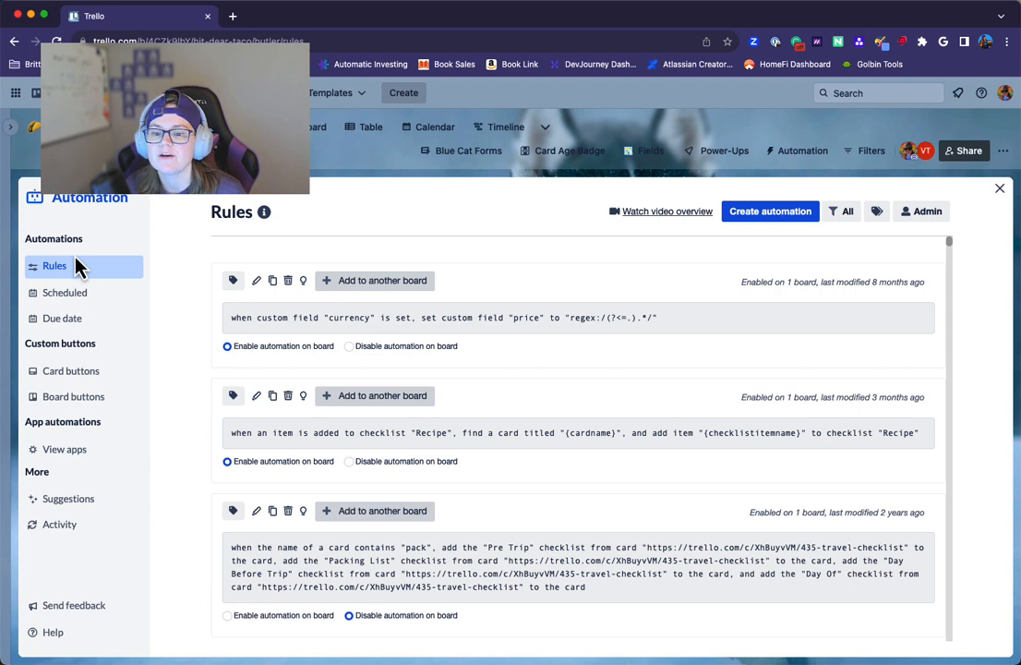
{"action": "mouse_move", "coordinate": [74, 277]}
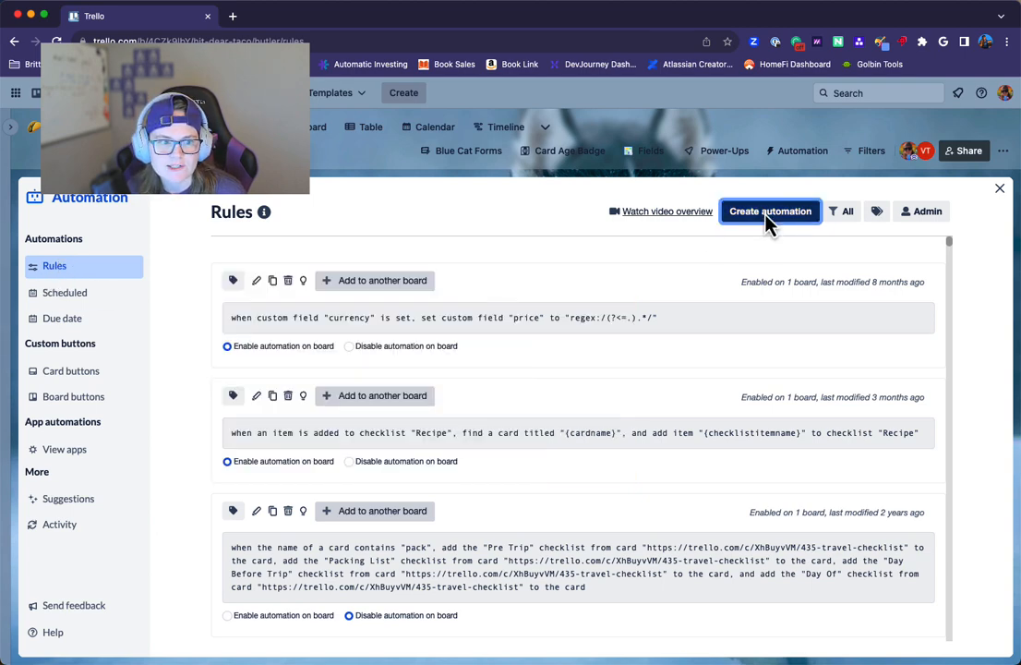
Begin a new rule with the Create a Rule wizard at trigger selection
{"action": "left_click", "coordinate": [770, 211]}
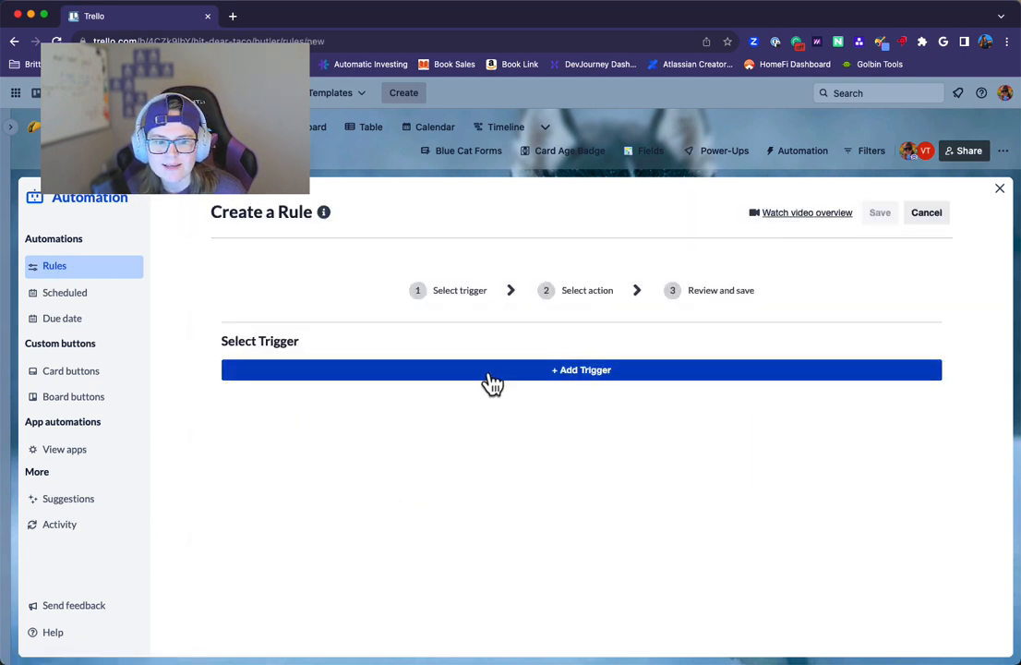
Set the trigger to 'when a card is added to the board' and browse Members actions
{"action": "left_click", "coordinate": [582, 370]}
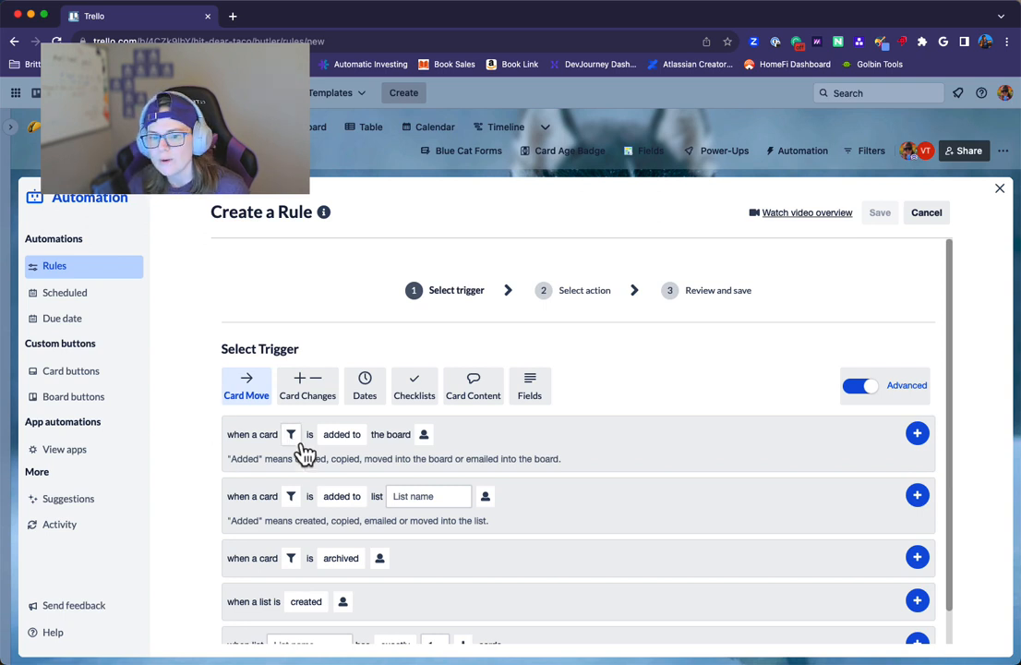
{"action": "mouse_move", "coordinate": [798, 471]}
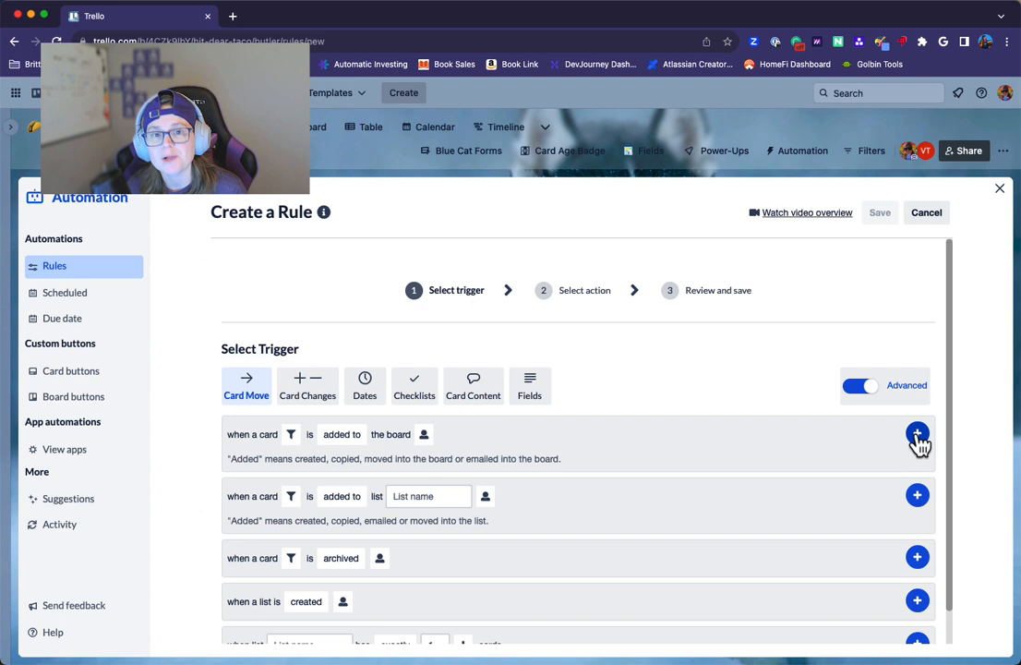
{"action": "left_click", "coordinate": [916, 434]}
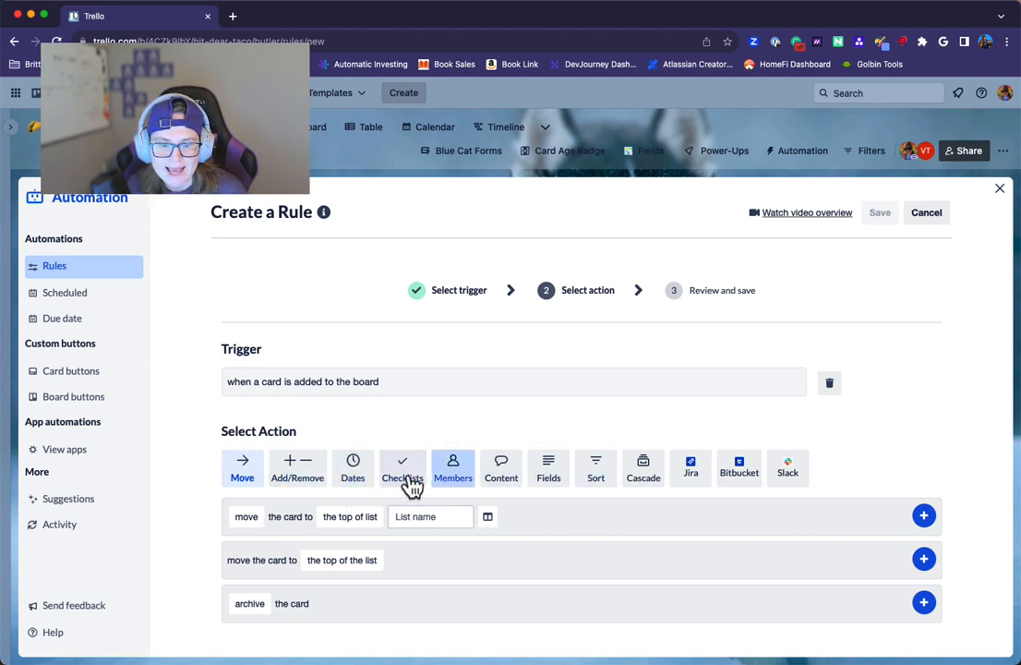
{"action": "left_click", "coordinate": [452, 469]}
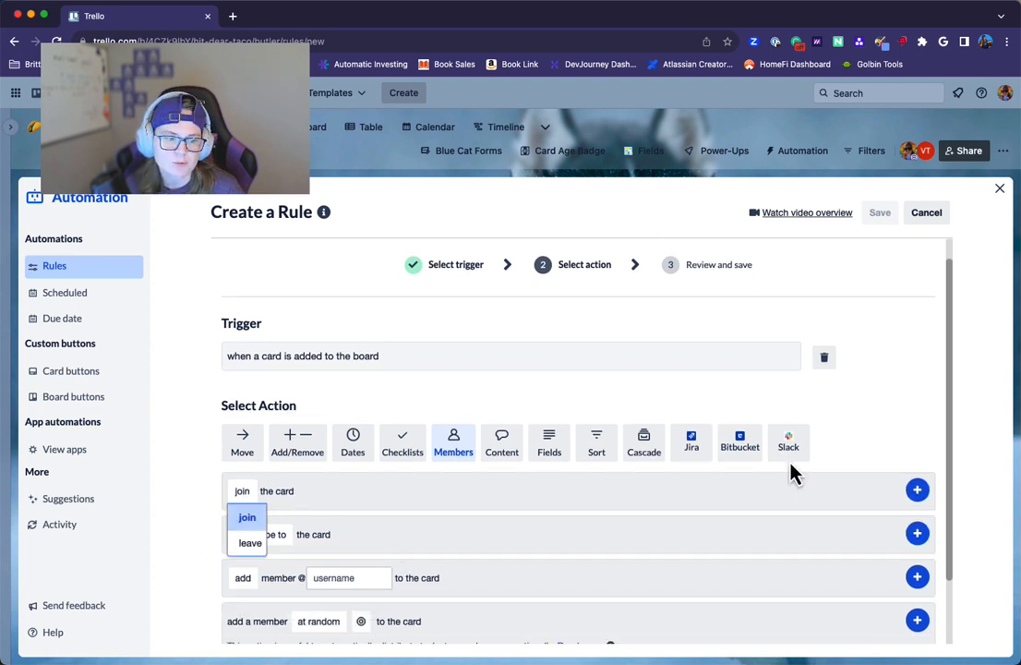
Add 'join the card' as the first action and start a second action under Dates
{"action": "left_click", "coordinate": [916, 490]}
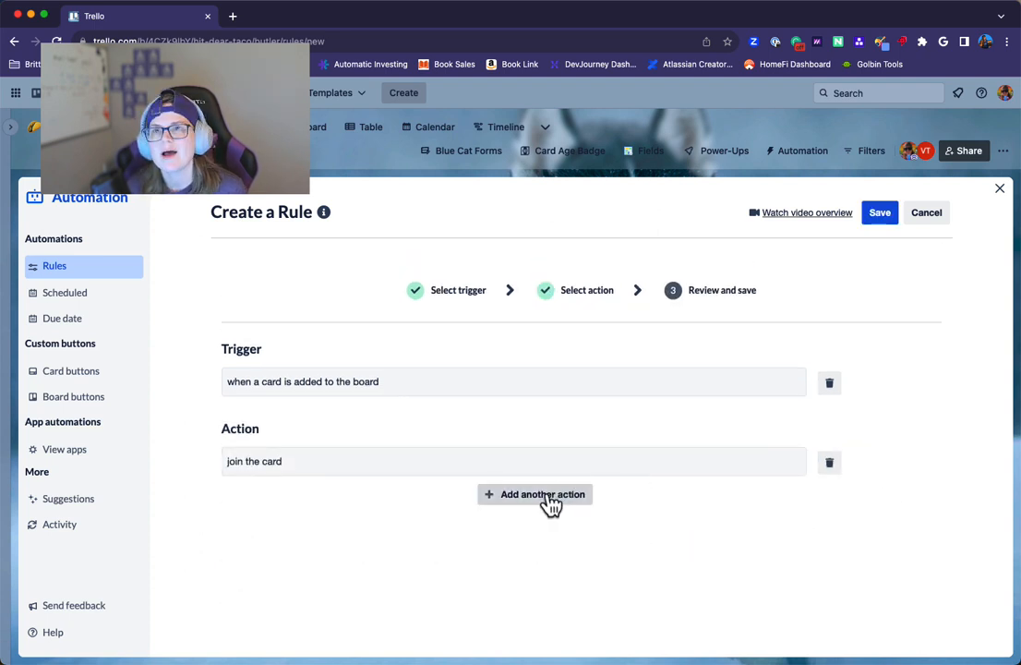
{"action": "left_click", "coordinate": [543, 495]}
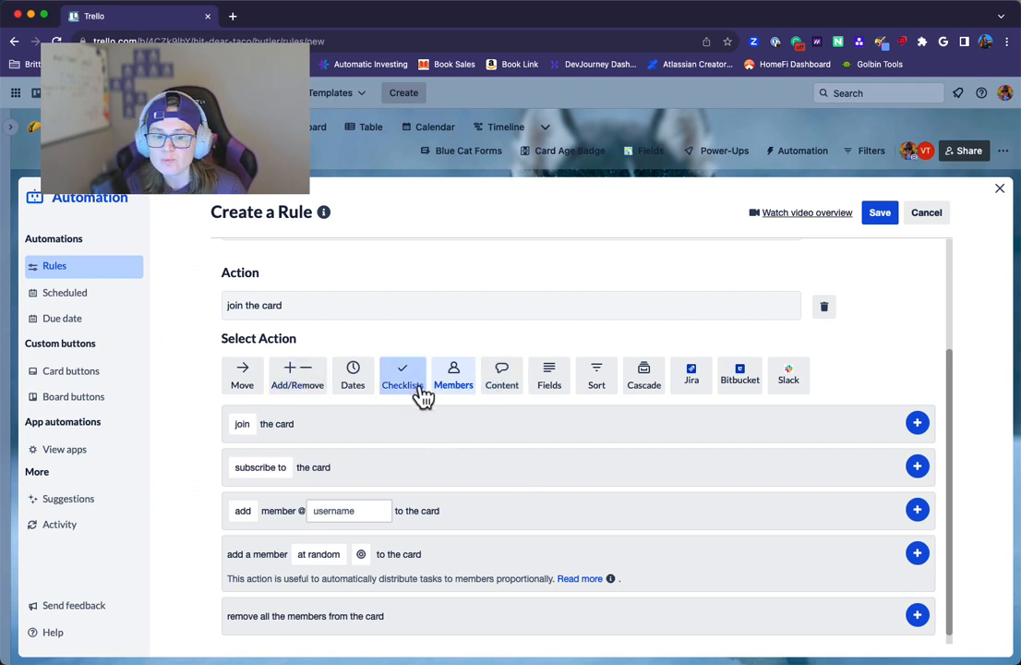
{"action": "left_click", "coordinate": [353, 377]}
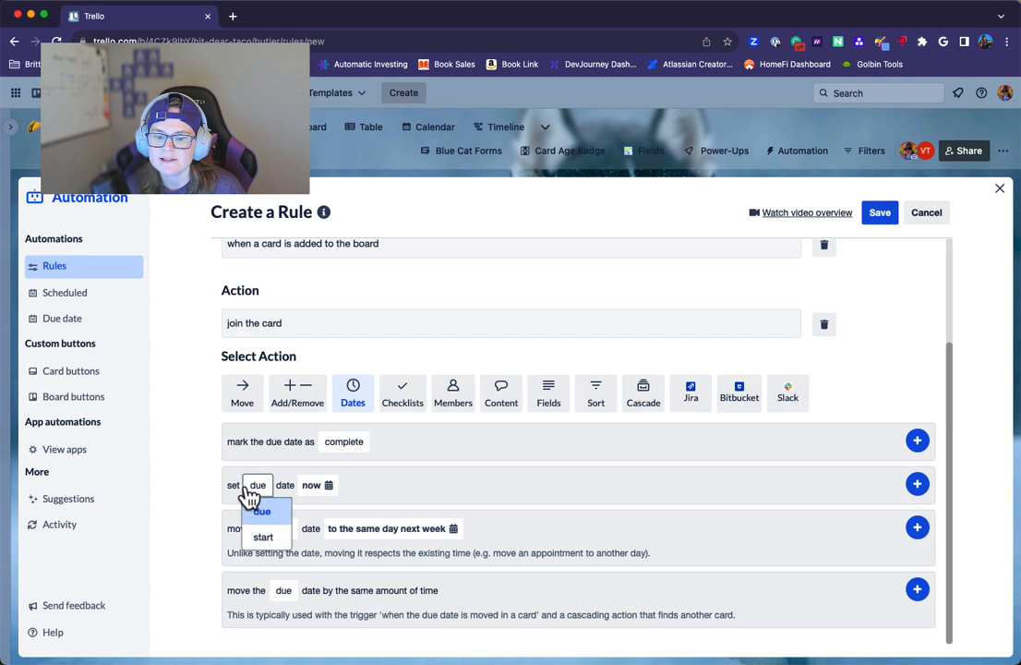
Add a second action setting the due date in 7 days
{"action": "left_click", "coordinate": [312, 465]}
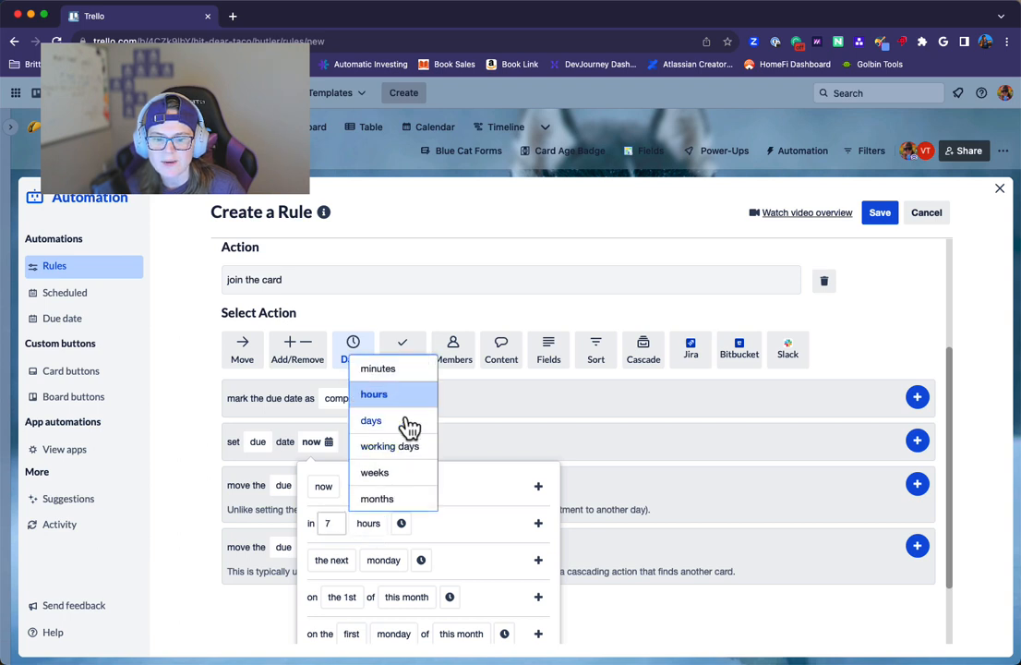
{"action": "left_click", "coordinate": [371, 421]}
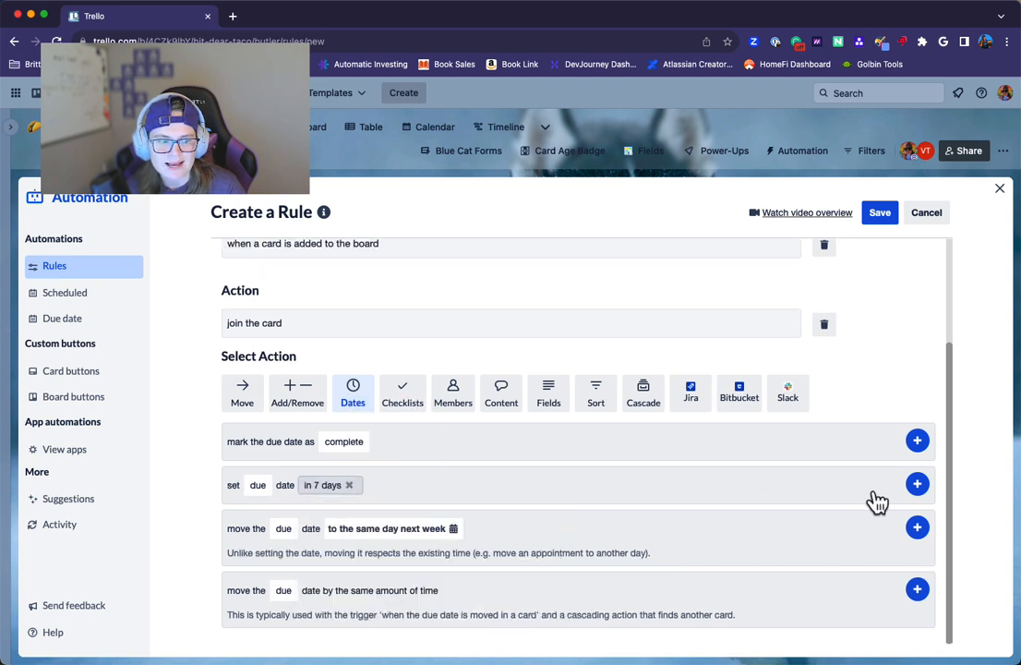
{"action": "left_click", "coordinate": [917, 484]}
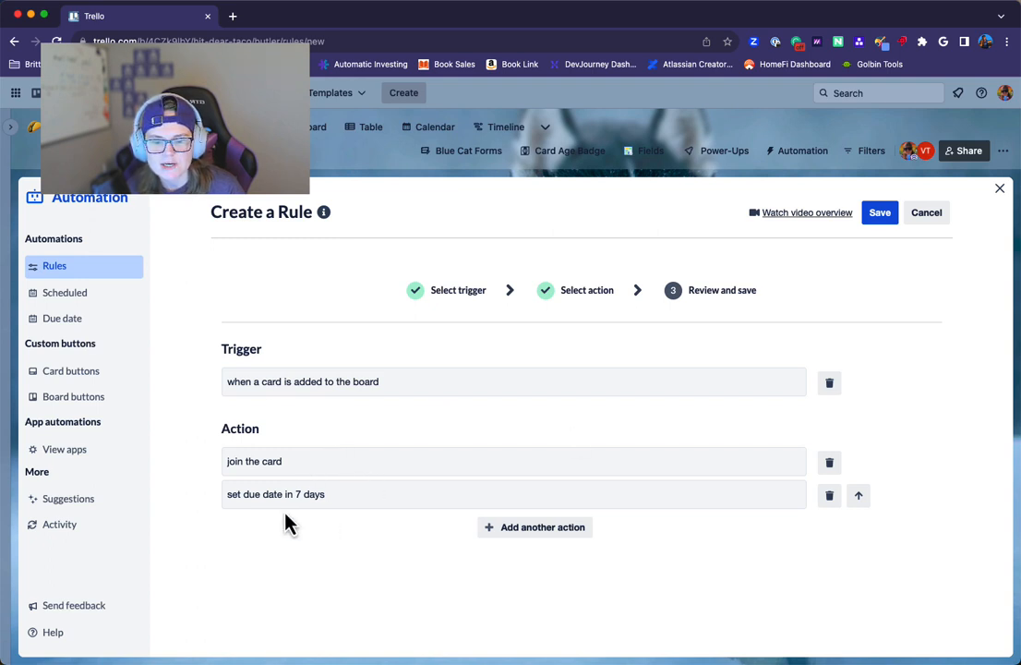
{"action": "left_click", "coordinate": [536, 527]}
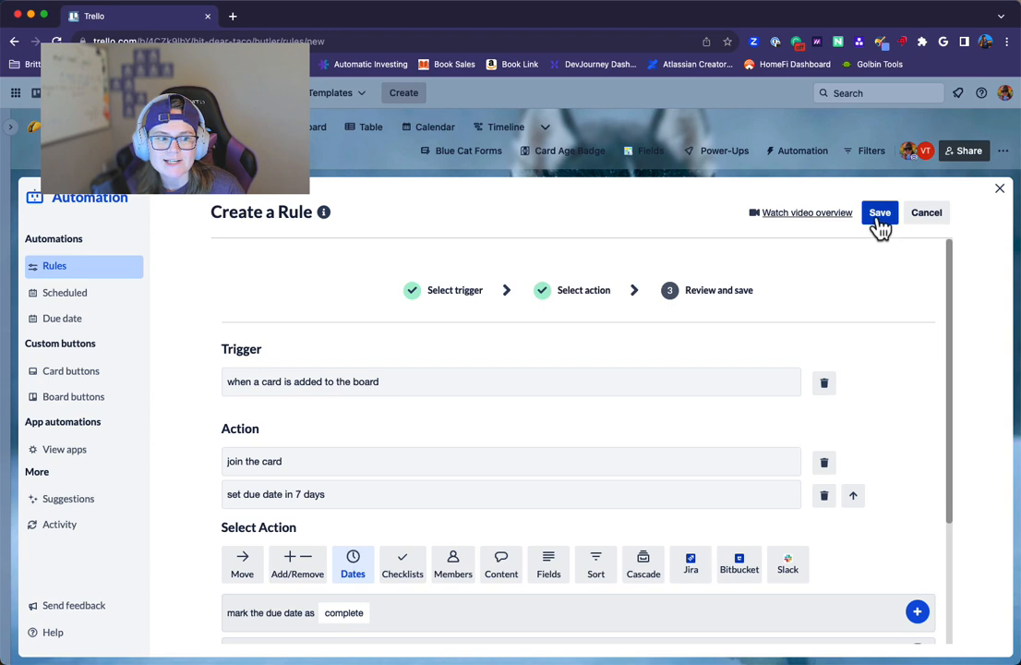
Save the rule and add a 'test' card to Incoming, confirming its Nov 21 due date and member
{"action": "left_click", "coordinate": [879, 213]}
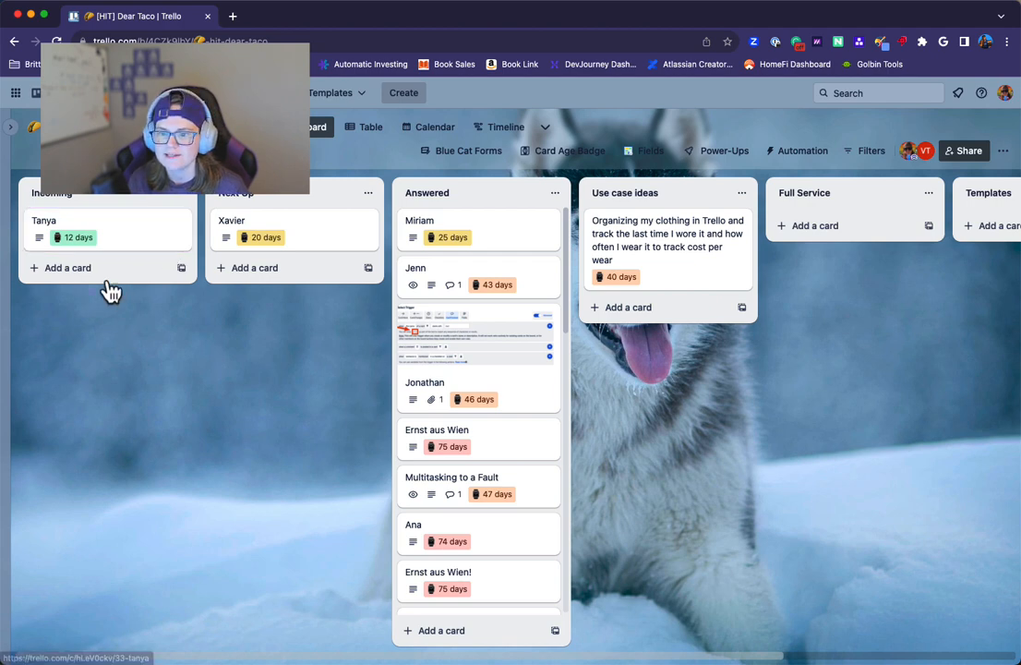
{"action": "left_click", "coordinate": [70, 268]}
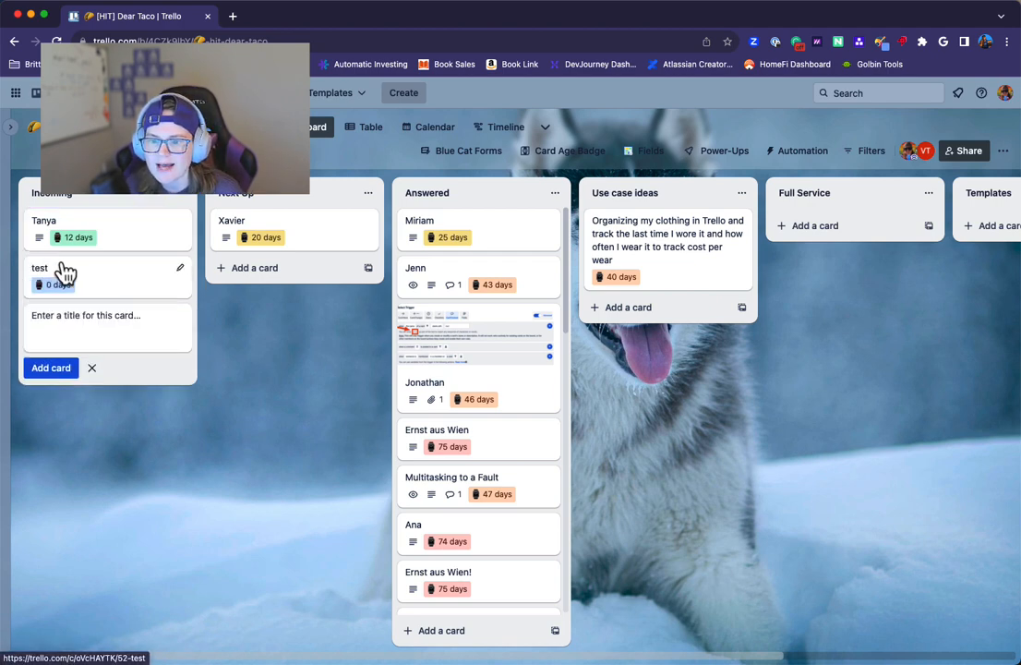
{"action": "left_click", "coordinate": [41, 268]}
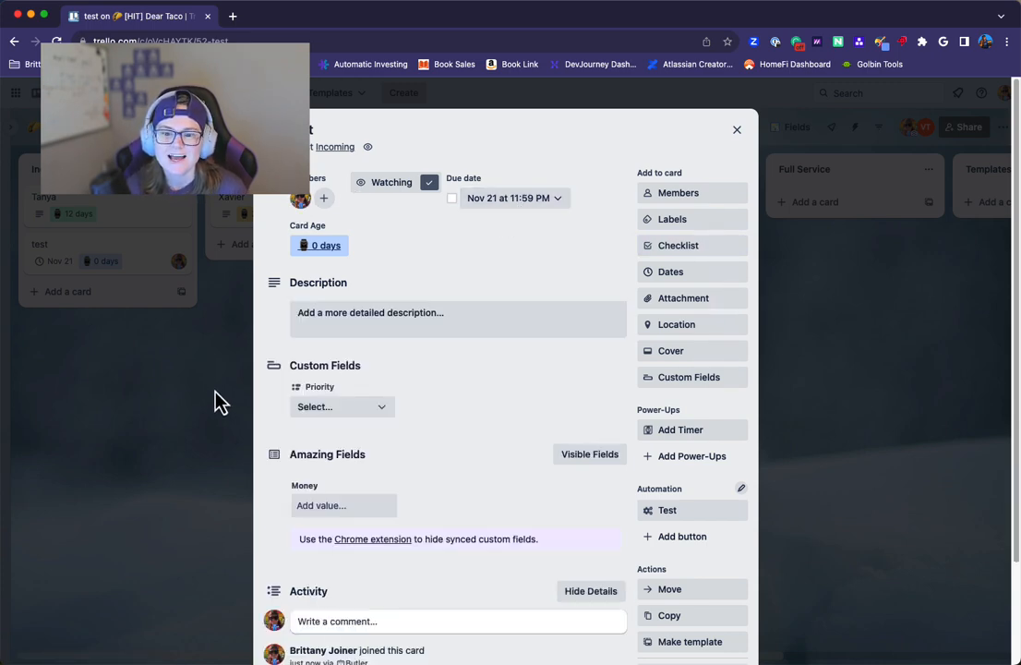
{"action": "left_click", "coordinate": [737, 130]}
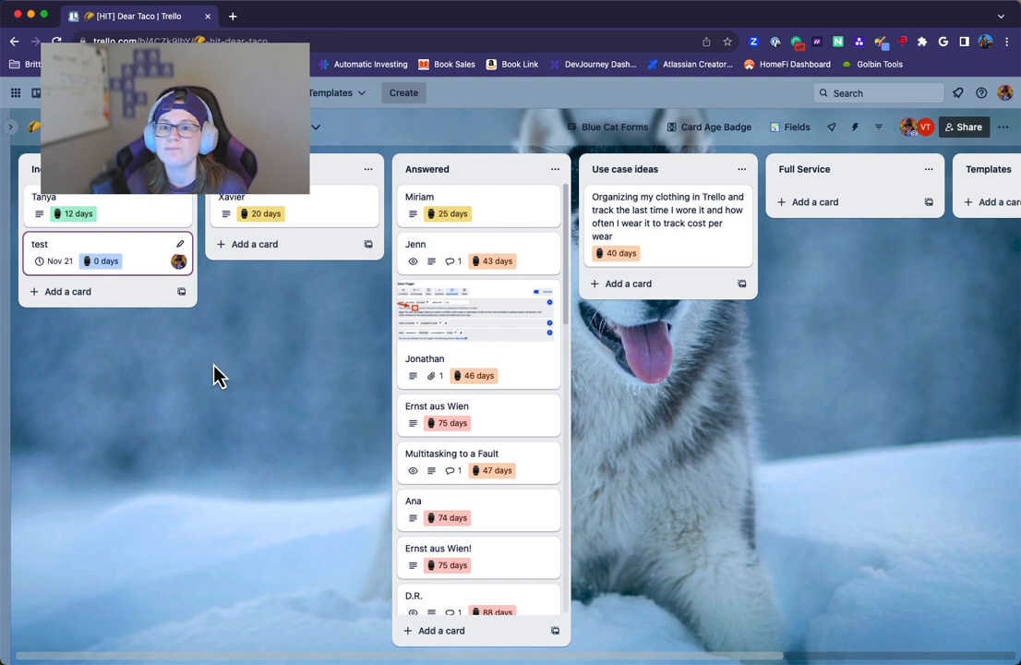